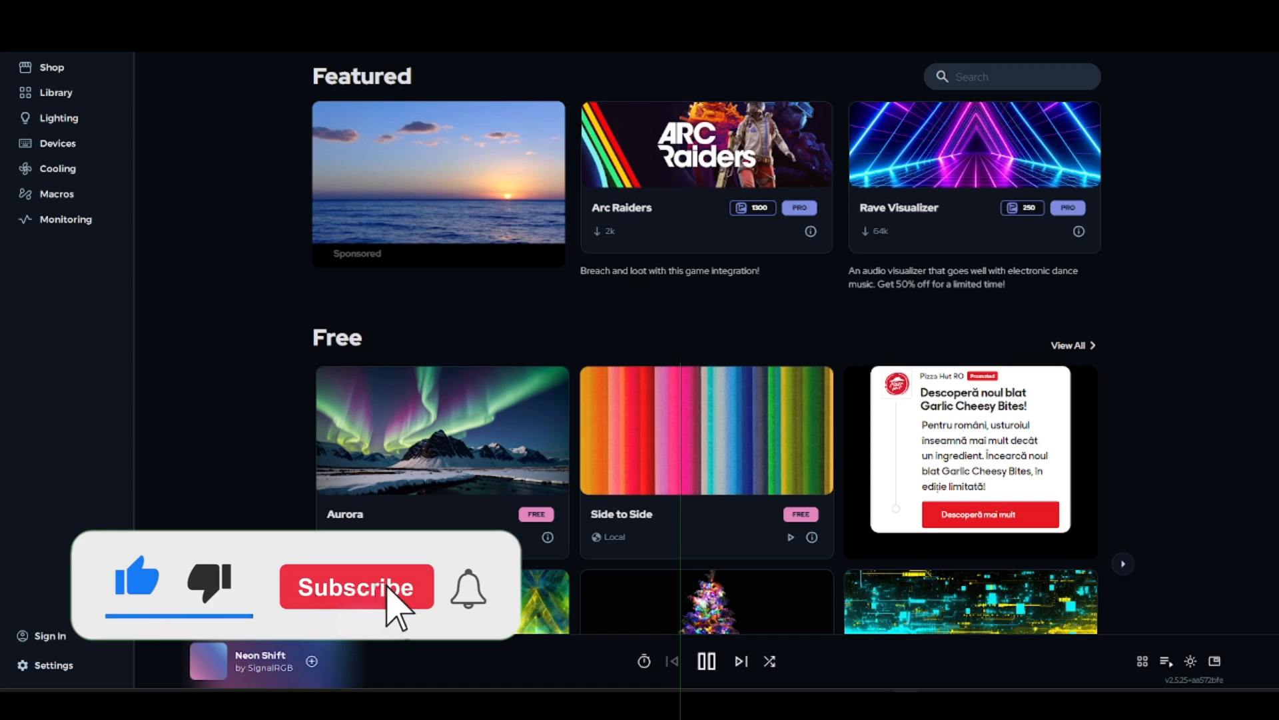
- Review the Devices page listing the Sinowealth dongle and HyperX Duocast under third-party services and other devices
click(355, 586)
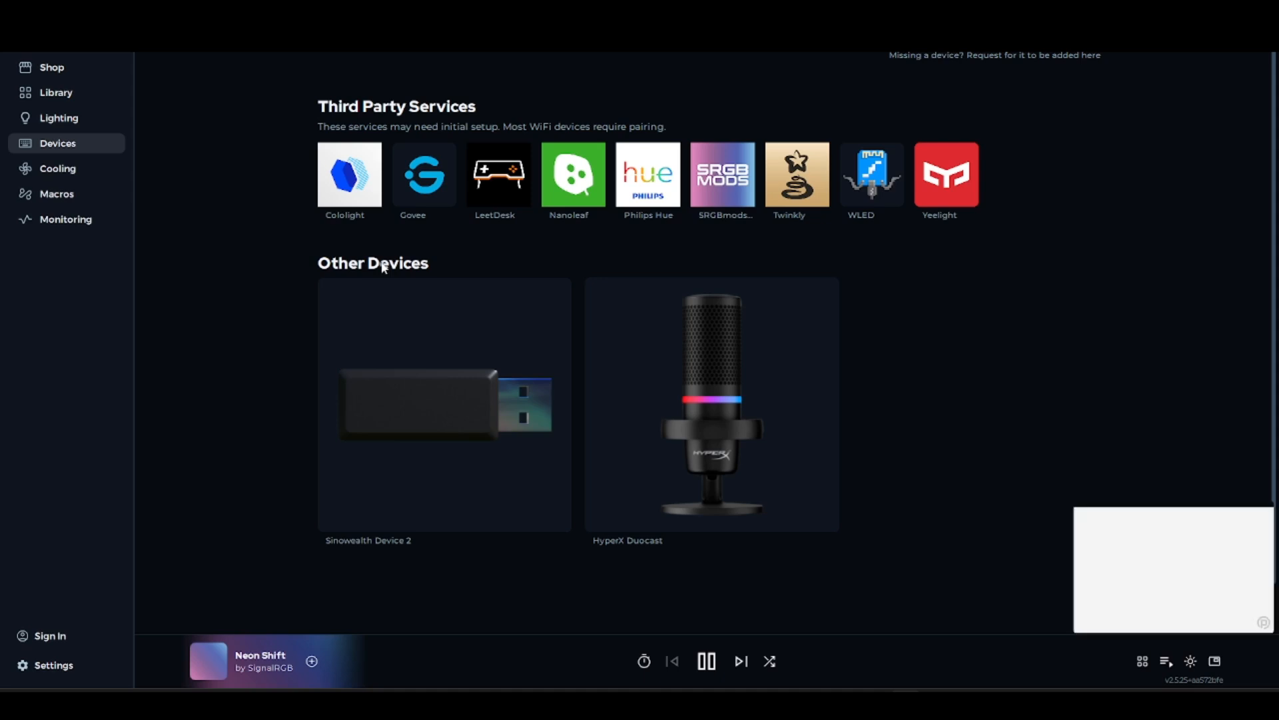
mouse_move(407, 281)
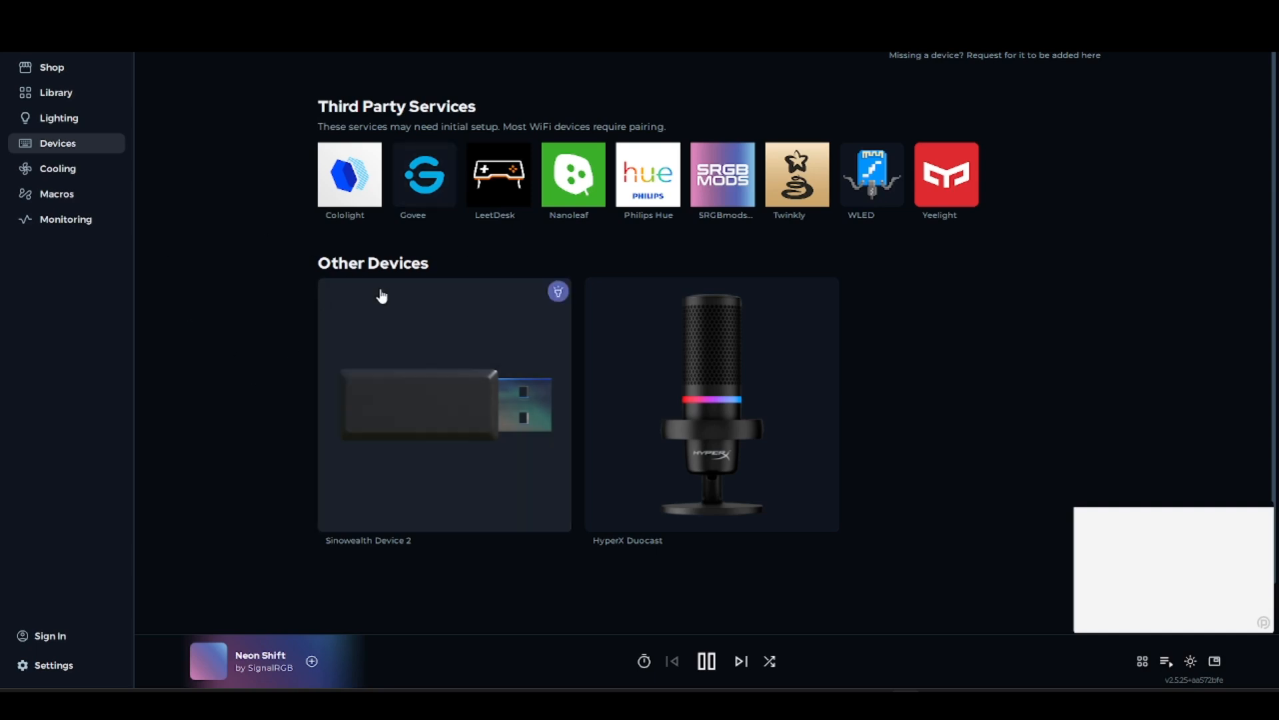
mouse_move(300, 380)
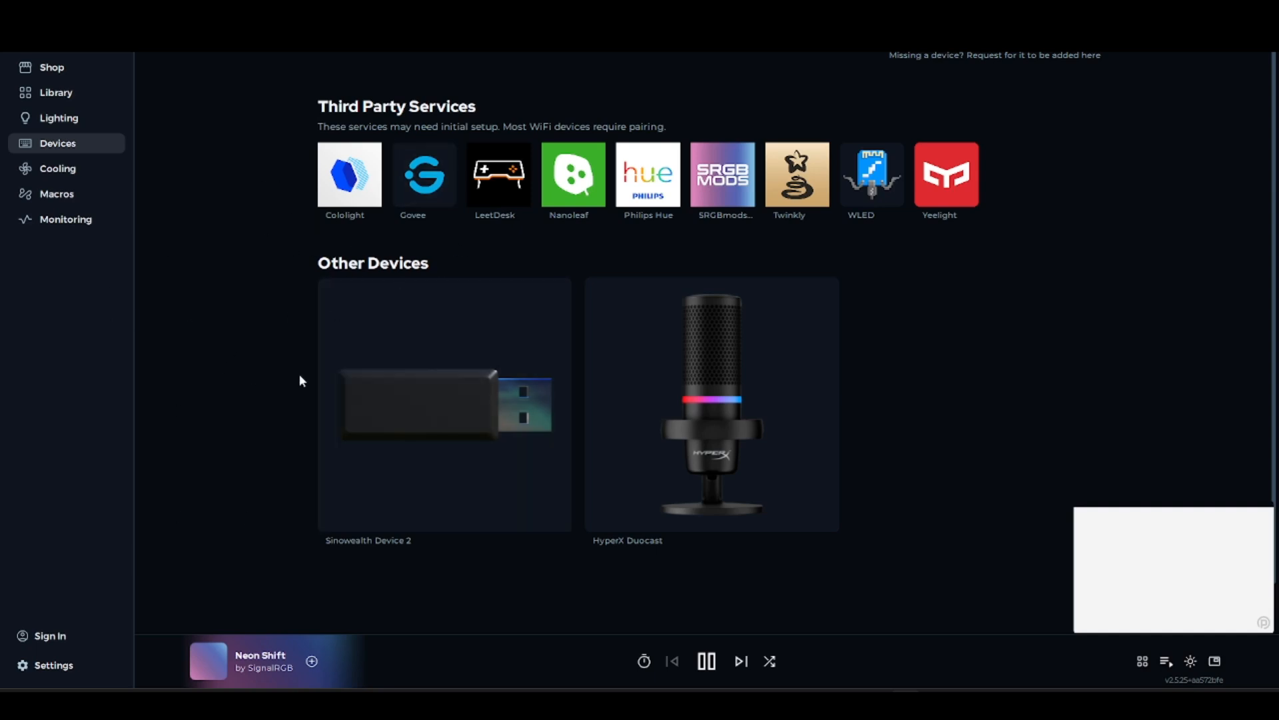
mouse_move(317, 367)
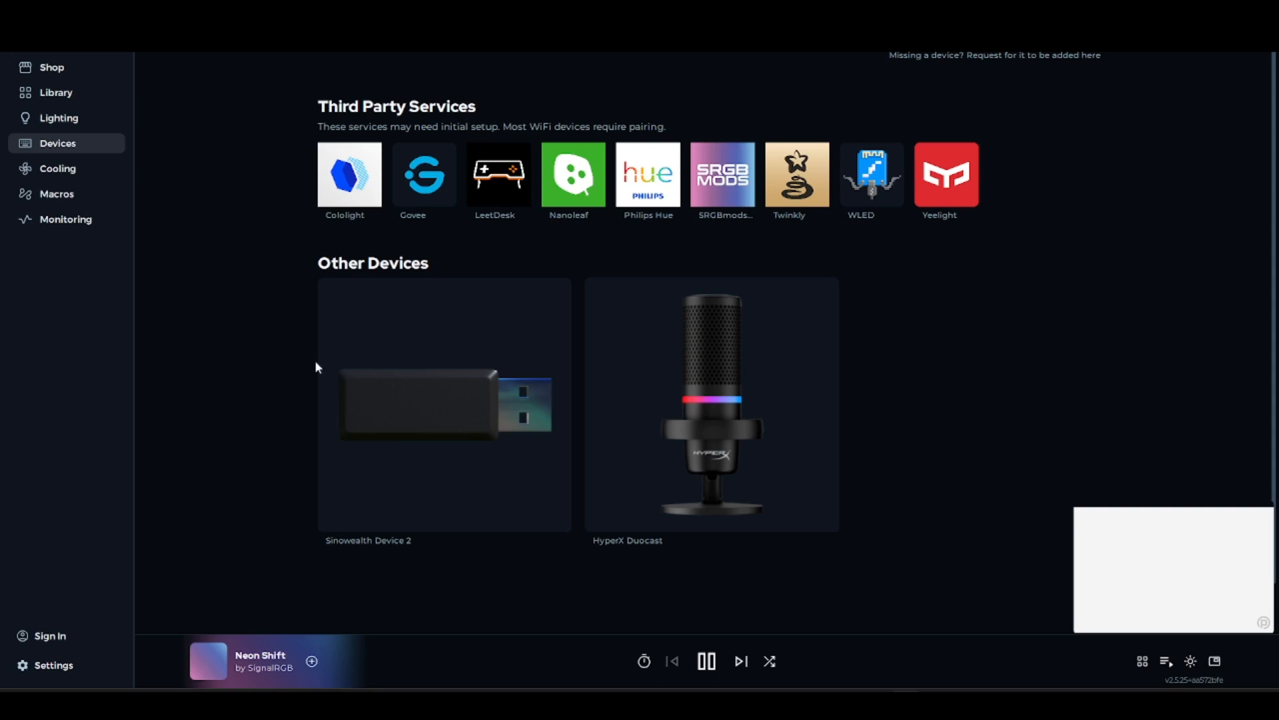
scroll(down, 3)
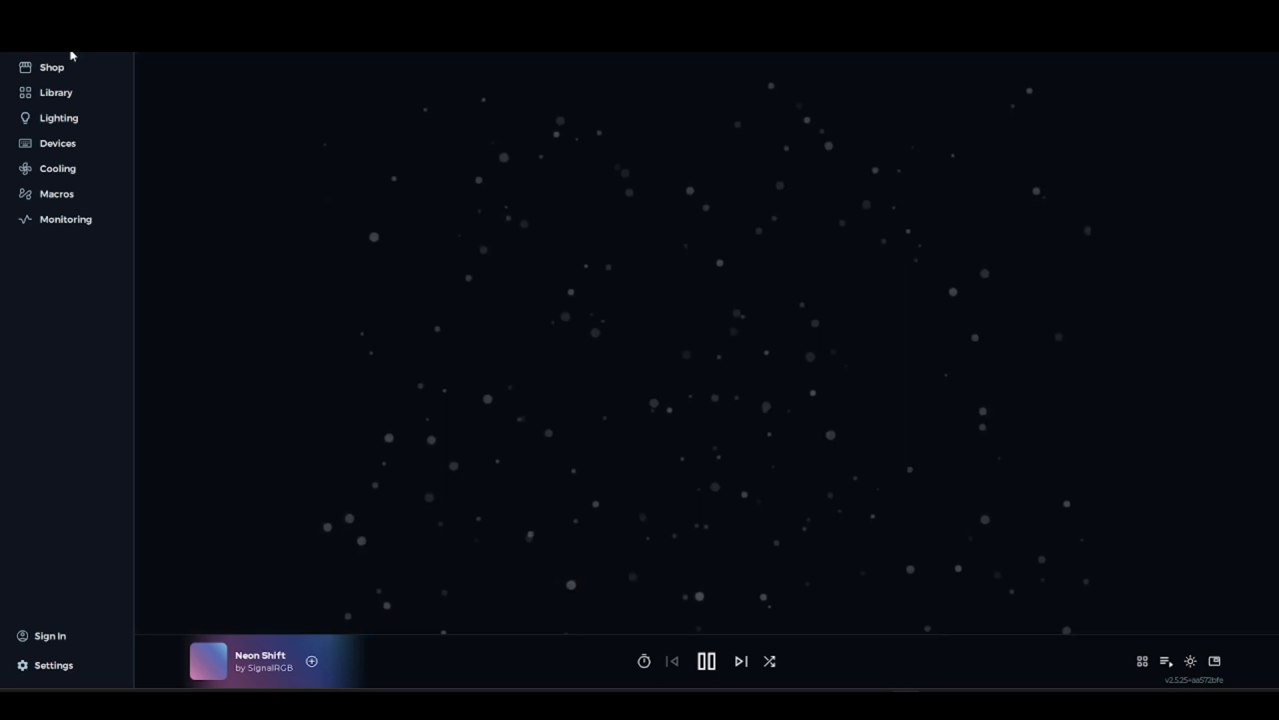
- Show the Shop page with featured effects like Arc Raiders and free ones like Color Wave
click(50, 67)
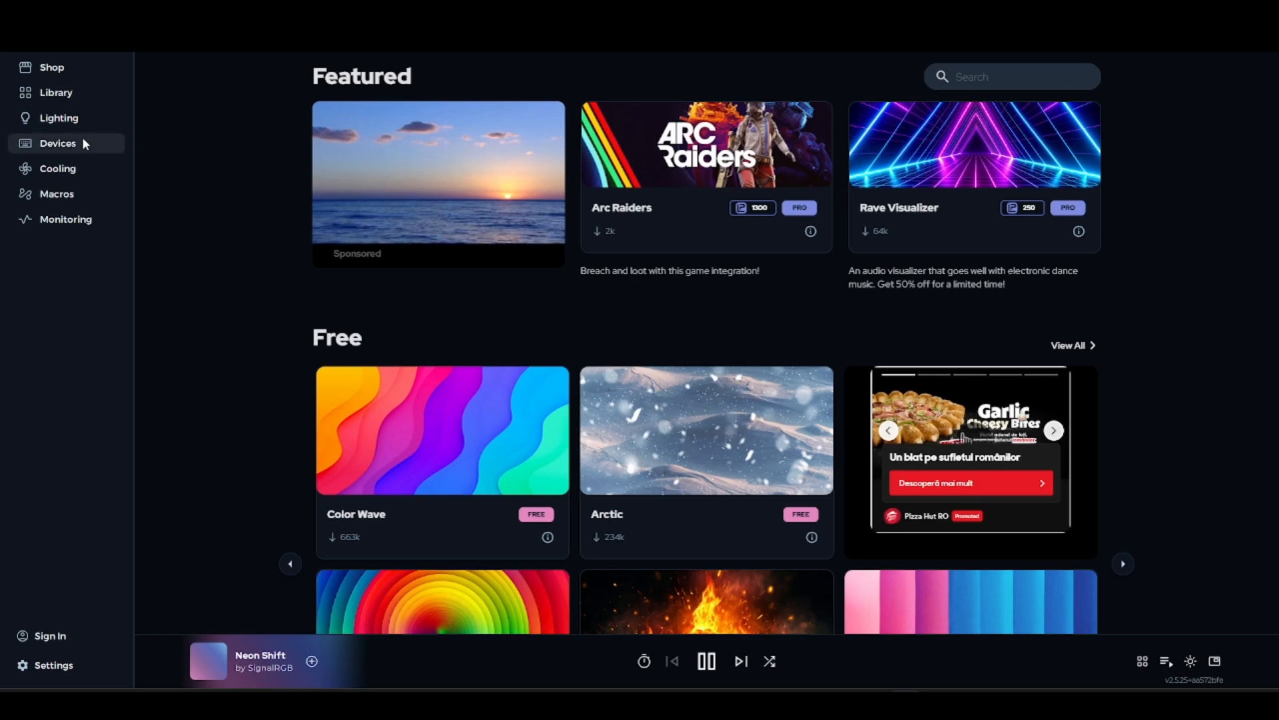
- Return to the Devices page and bring up Settings on the Audio Settings section
click(57, 143)
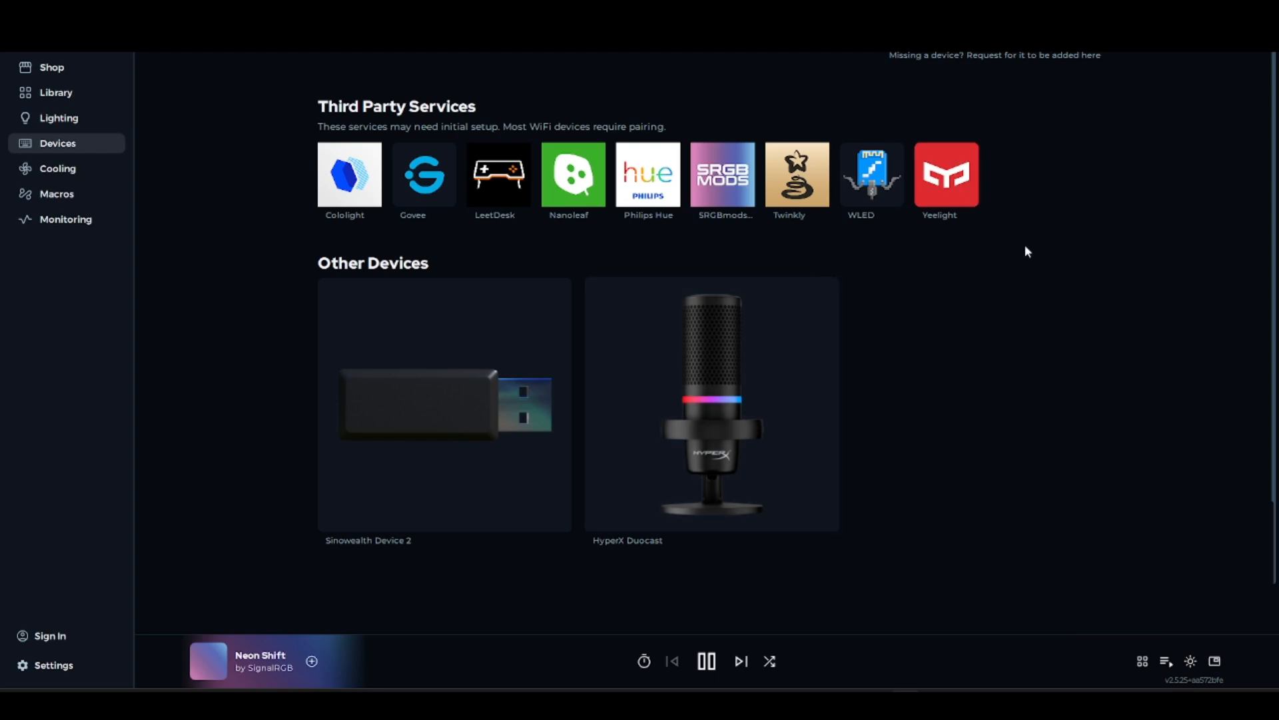
mouse_move(1005, 227)
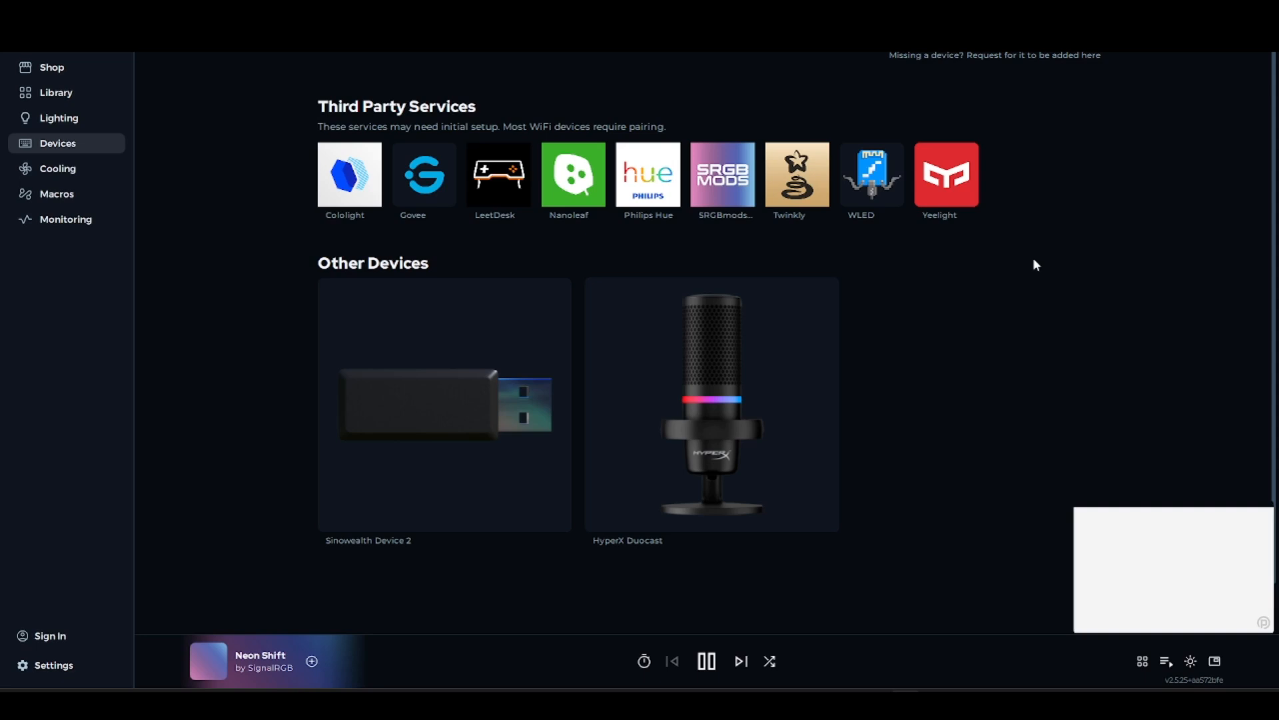
mouse_move(1070, 263)
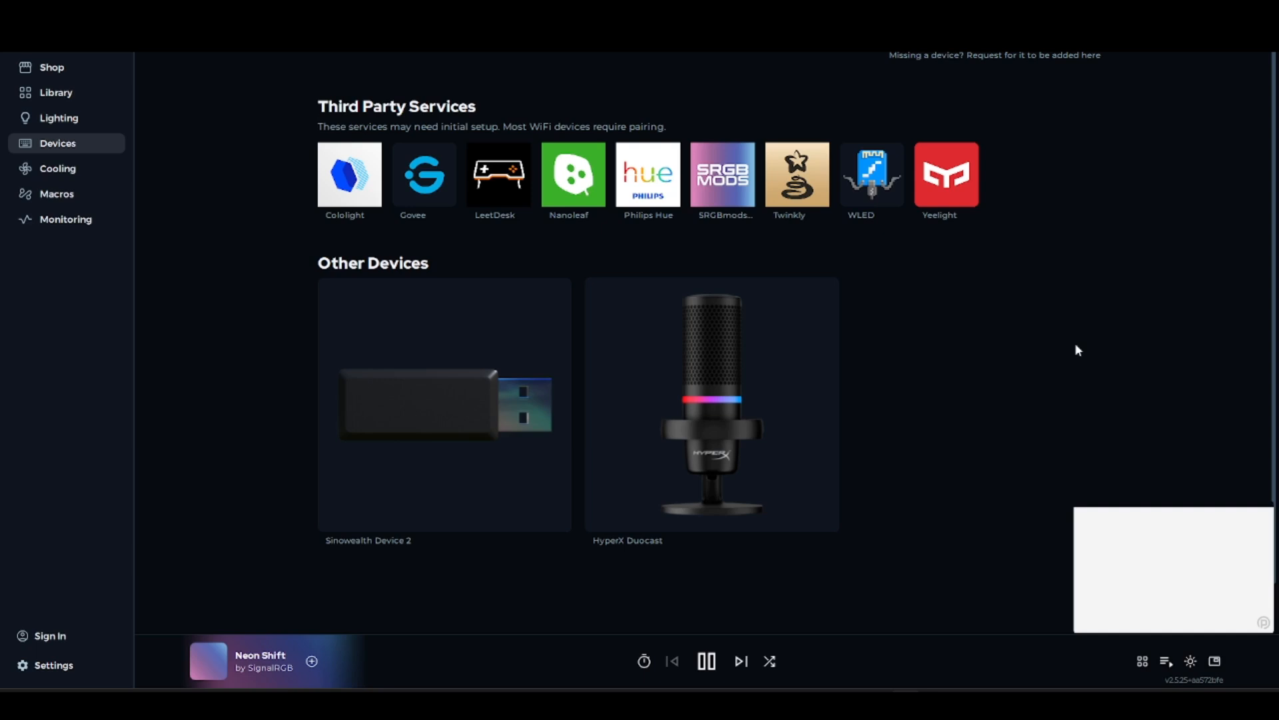
mouse_move(926, 322)
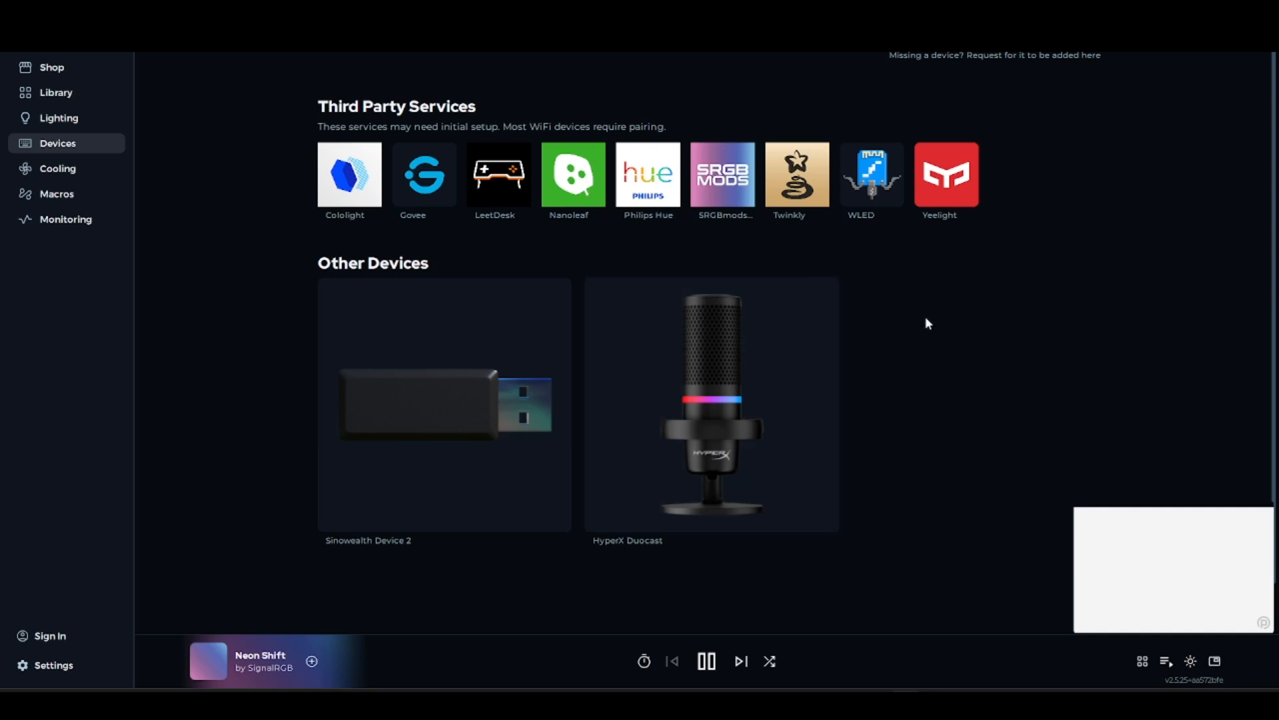
mouse_move(82, 122)
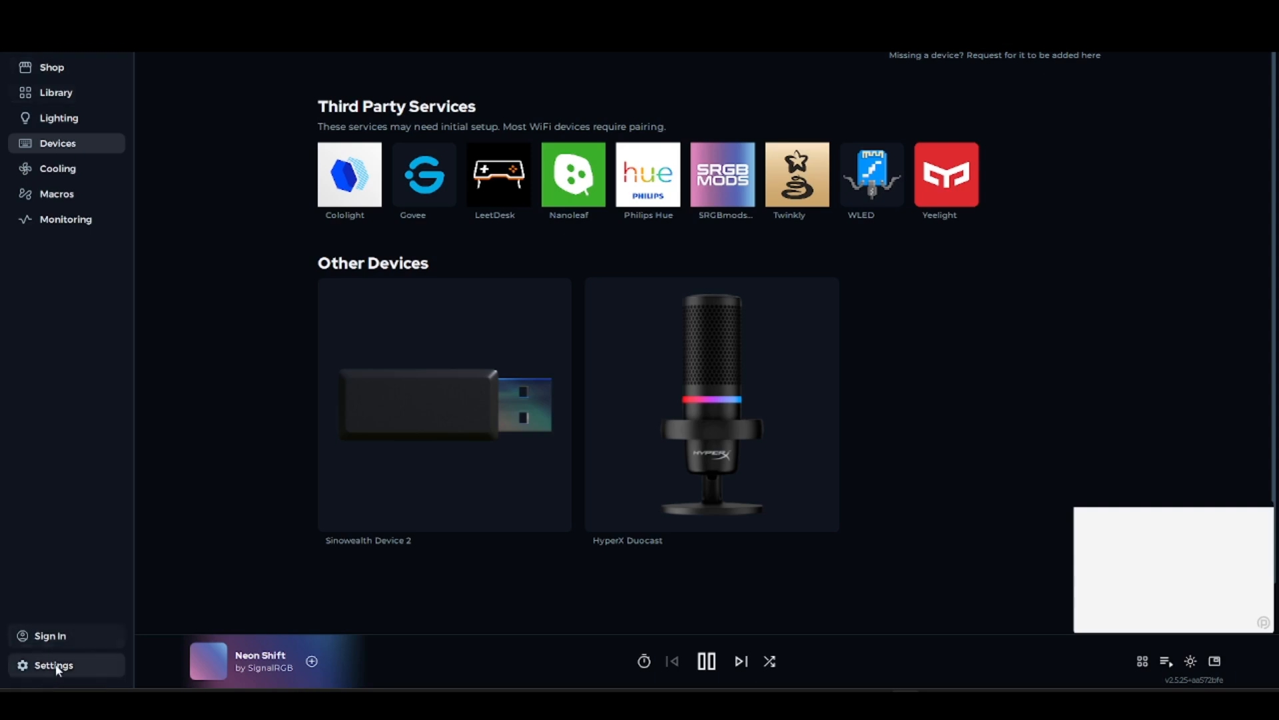
click(53, 665)
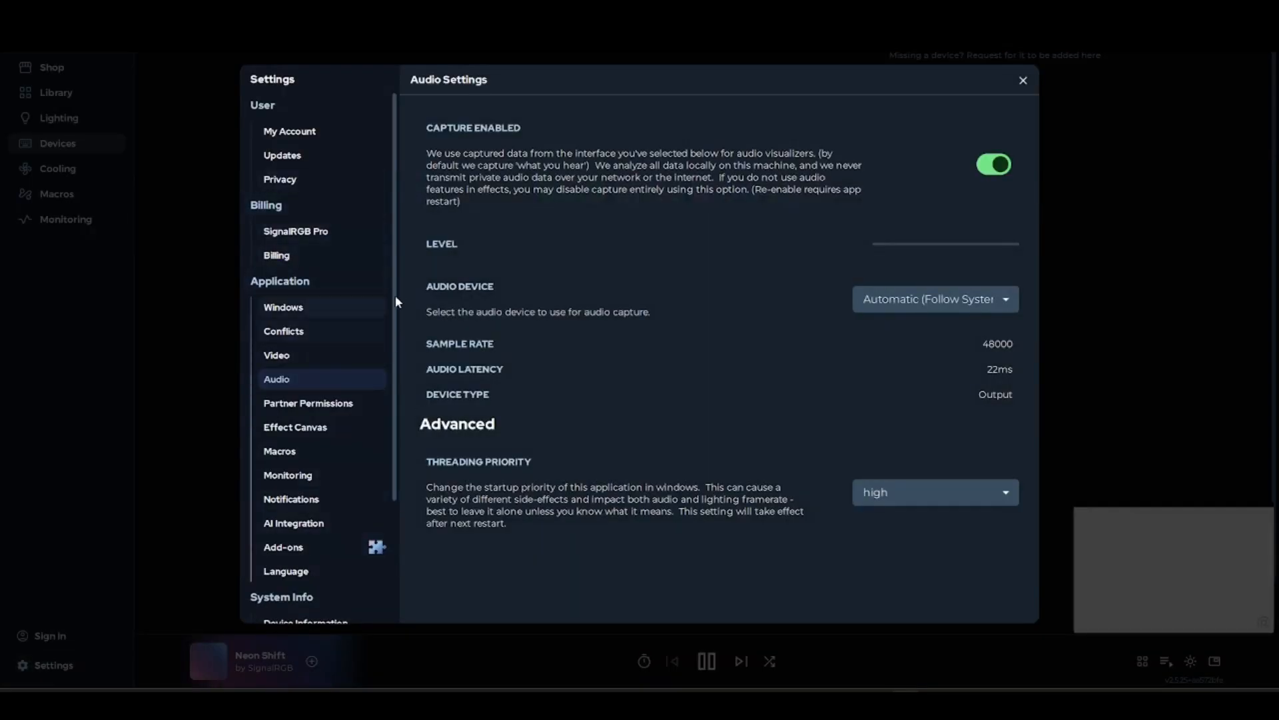
- Review the Video and Partner Permissions settings, adjusting a partner permission option
click(276, 355)
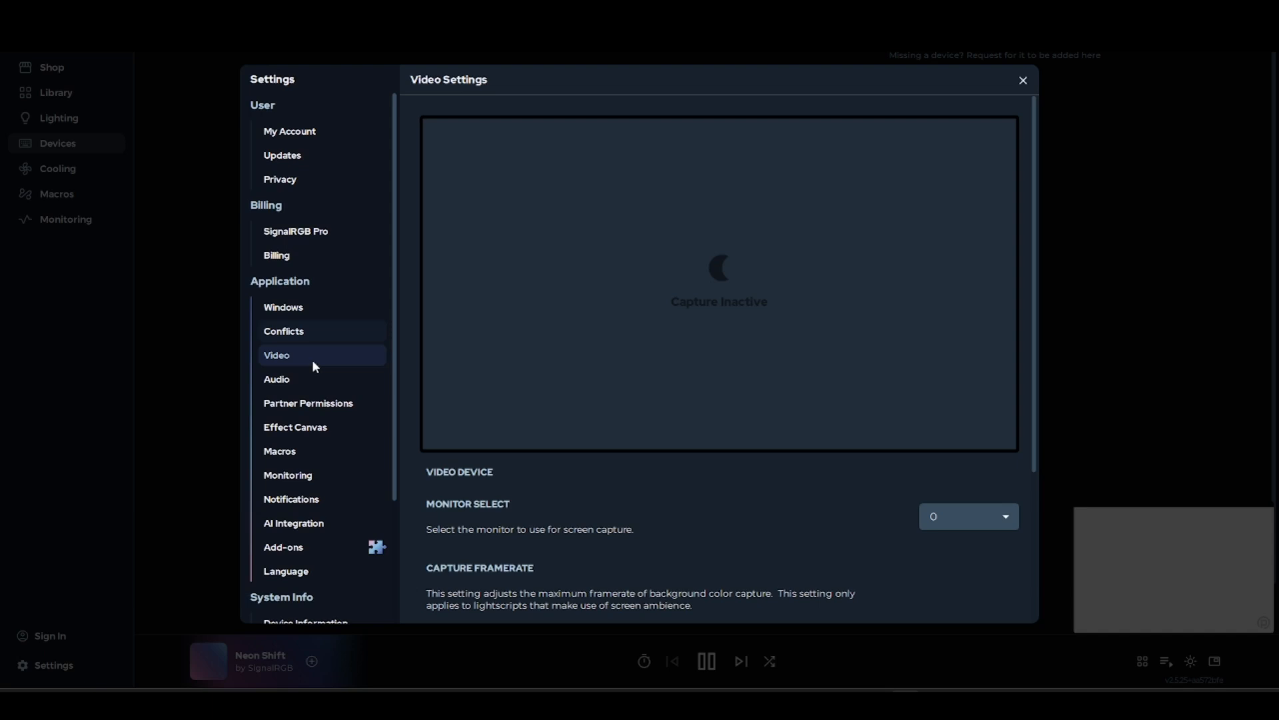
click(307, 403)
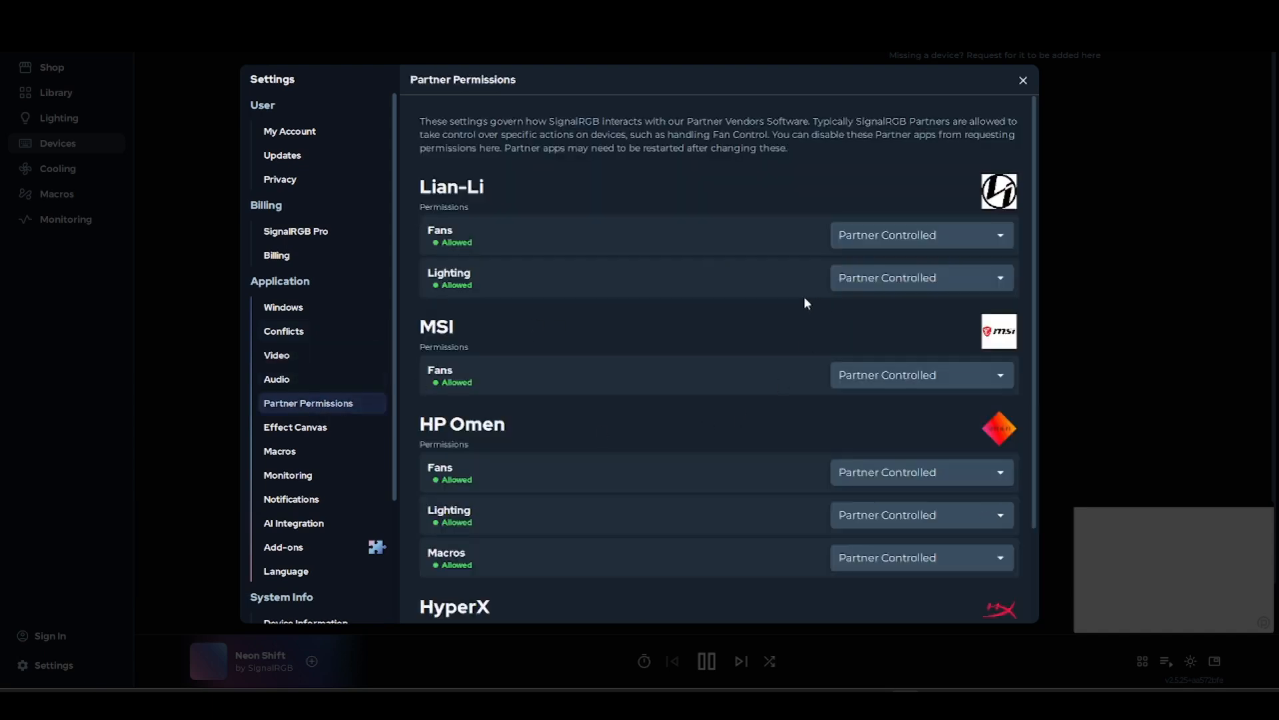
click(921, 235)
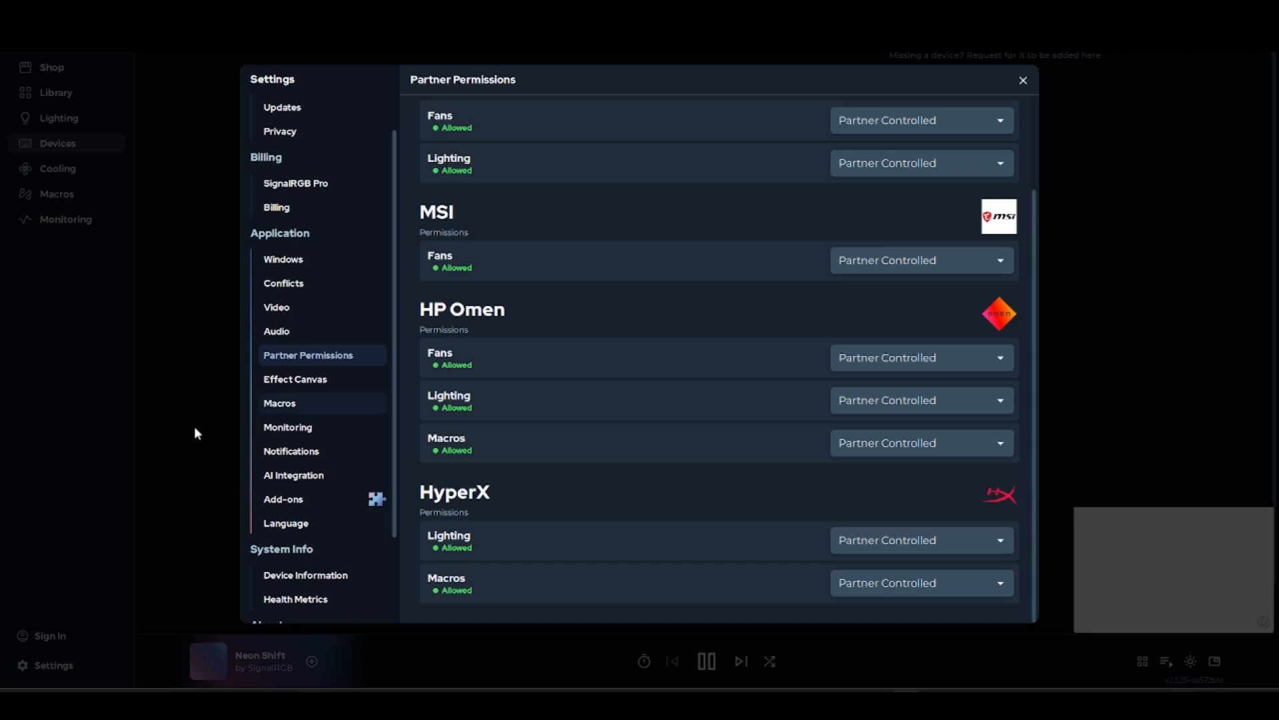
- Review the Macros and Conflicts settings, then close Settings back to the Devices page
click(278, 403)
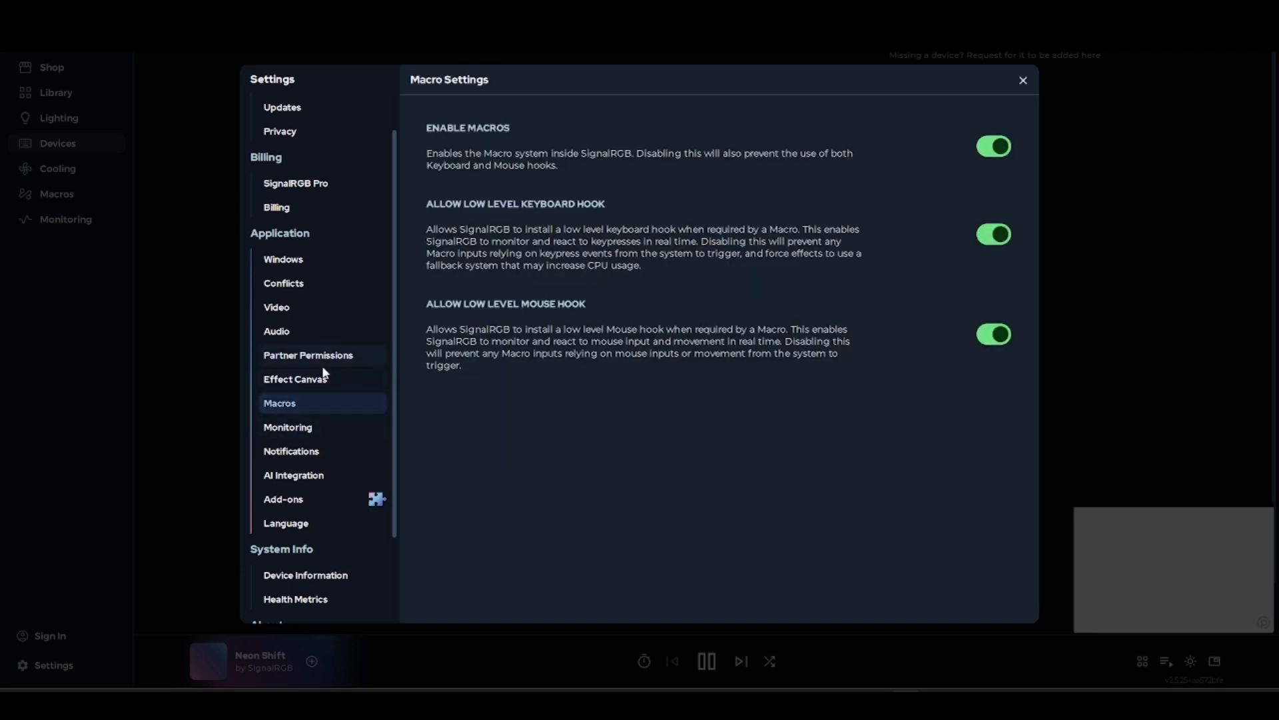
click(283, 282)
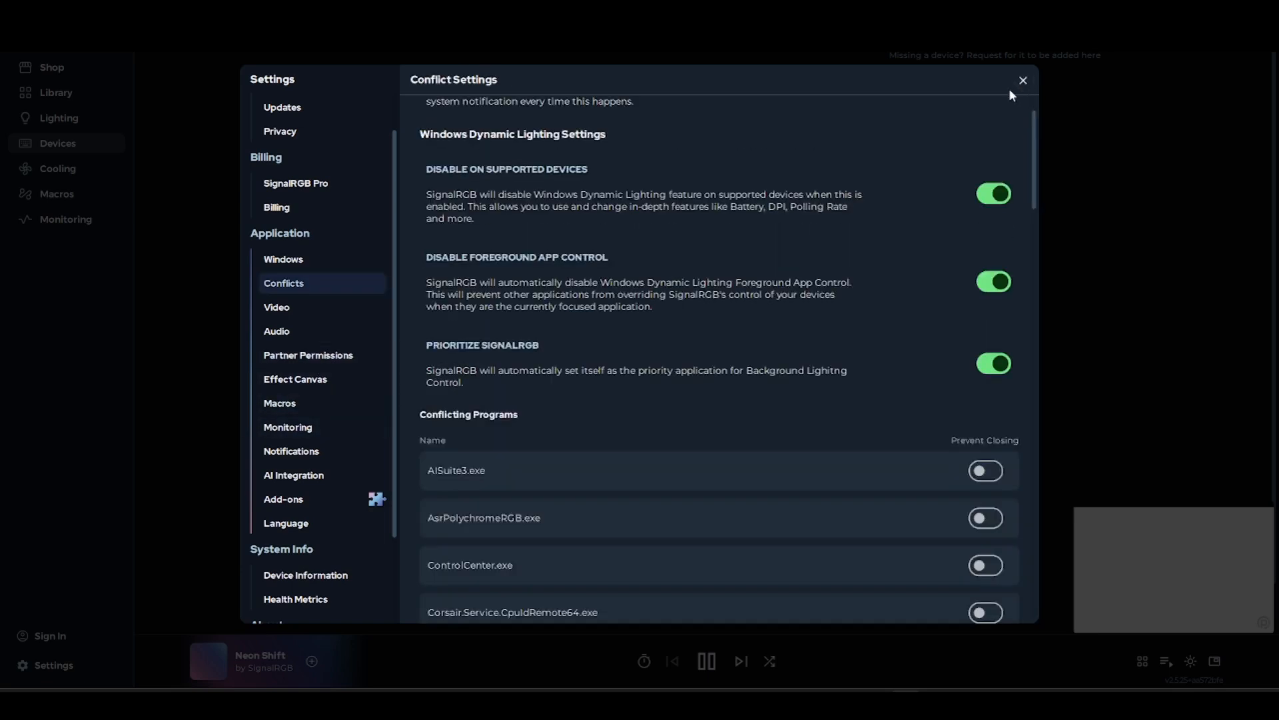
click(1022, 81)
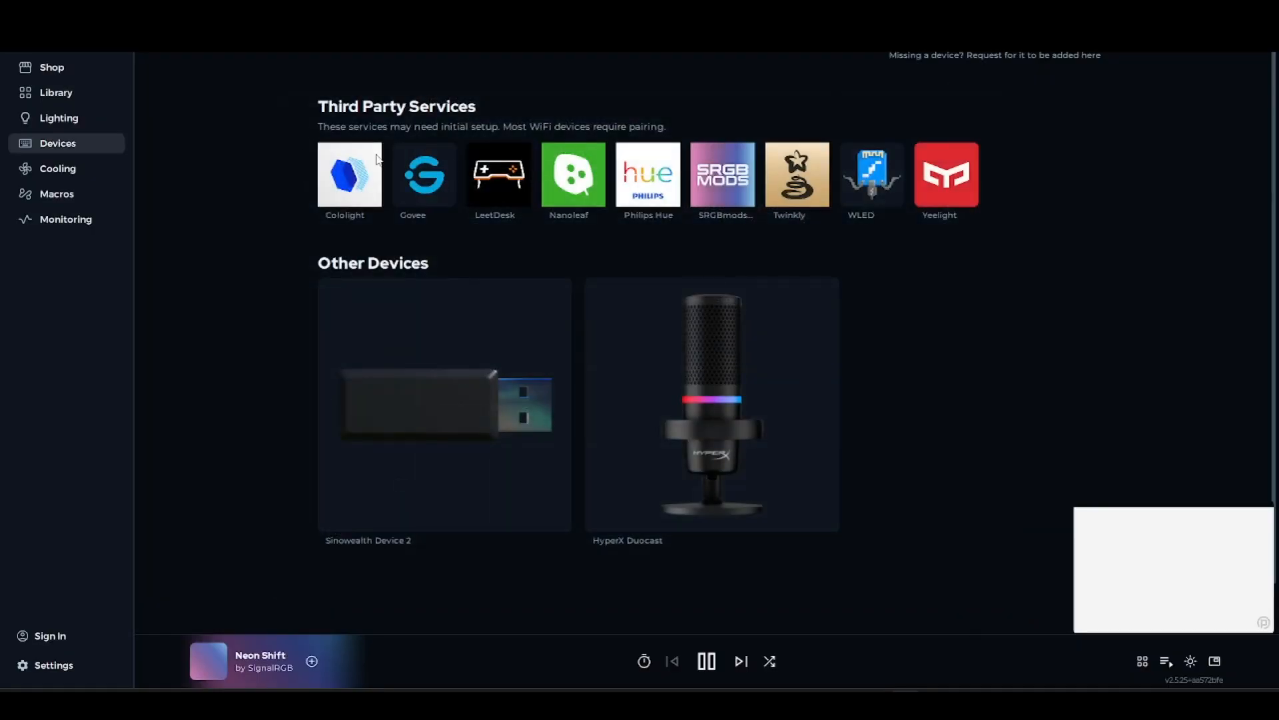
mouse_move(286, 199)
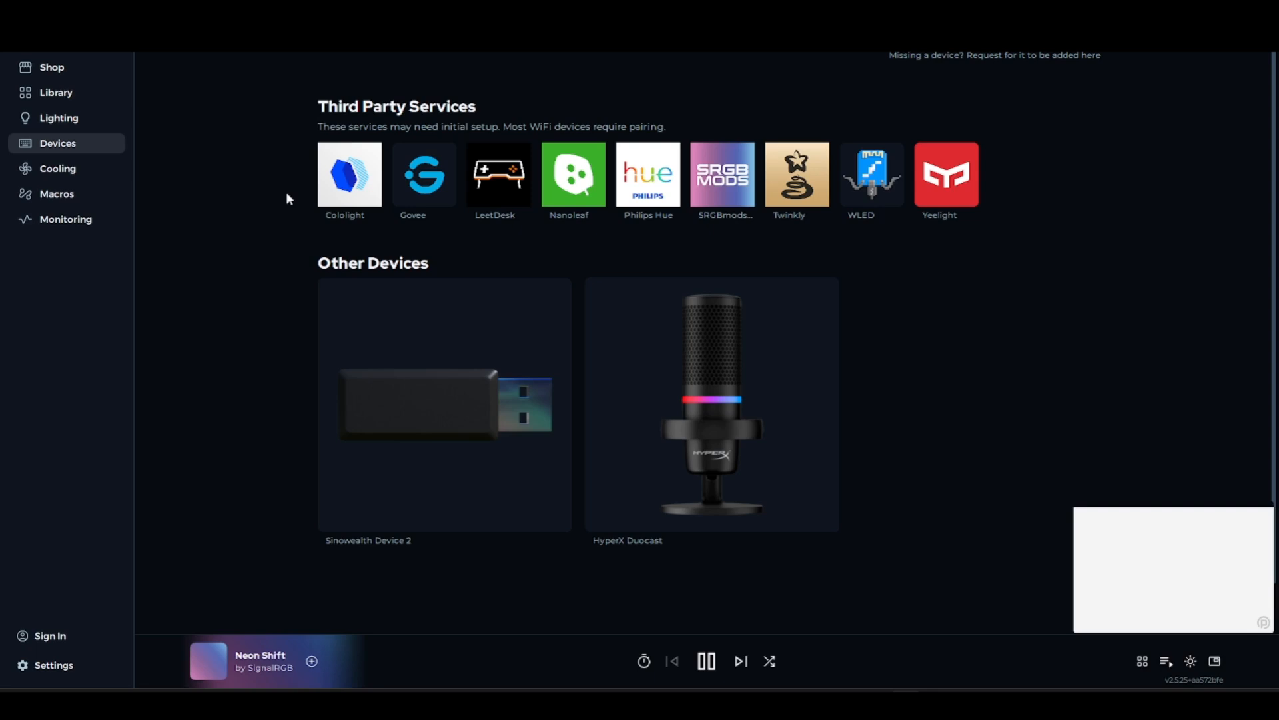
- Pause the running Neon Shift lighting effect from the playback bar
click(705, 661)
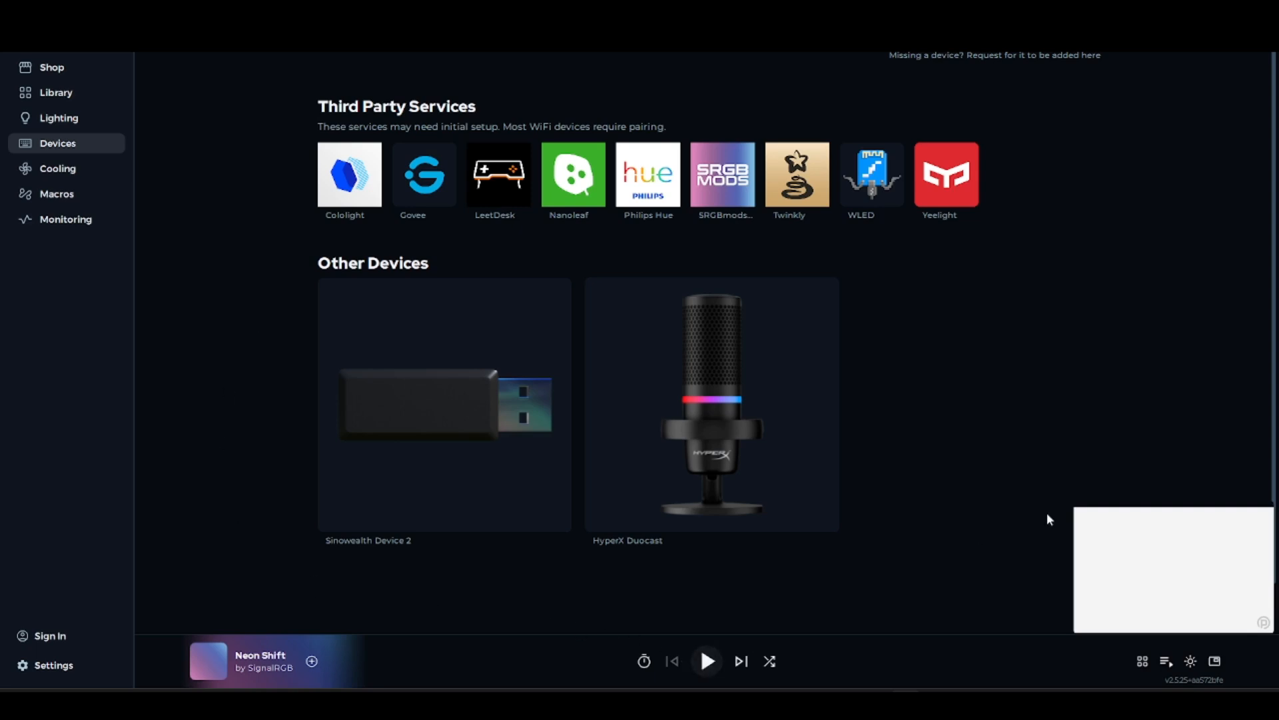